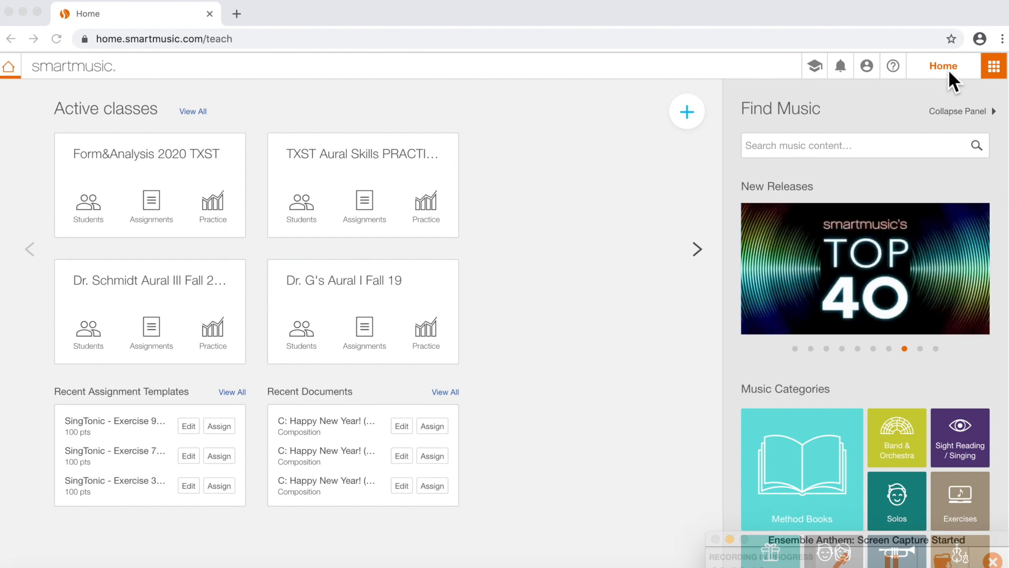
mouse_move(993, 66)
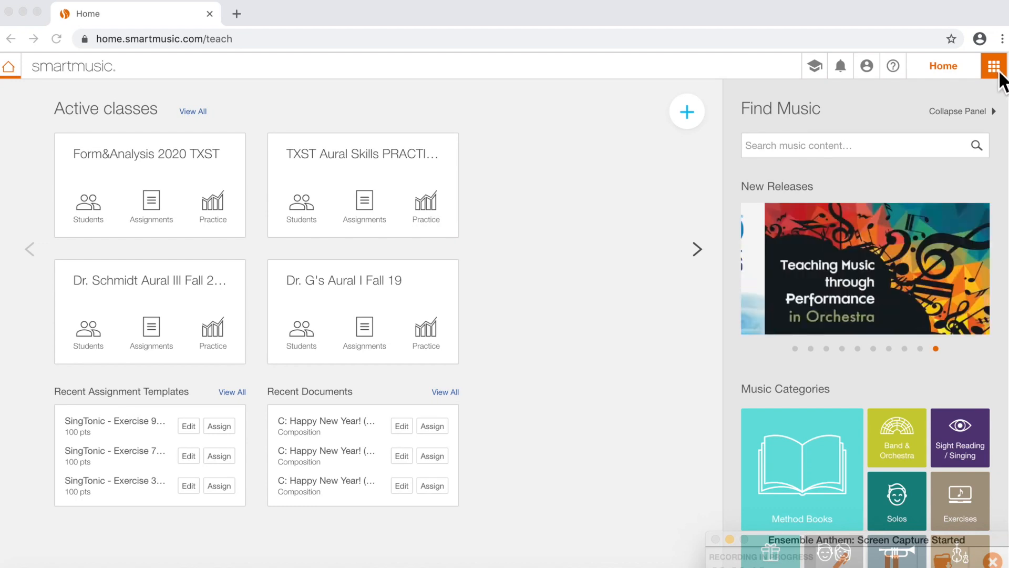
From the teacher home page, search 'Listen-Sing' and start opening The Listen-Sing Method book.
left_click(993, 65)
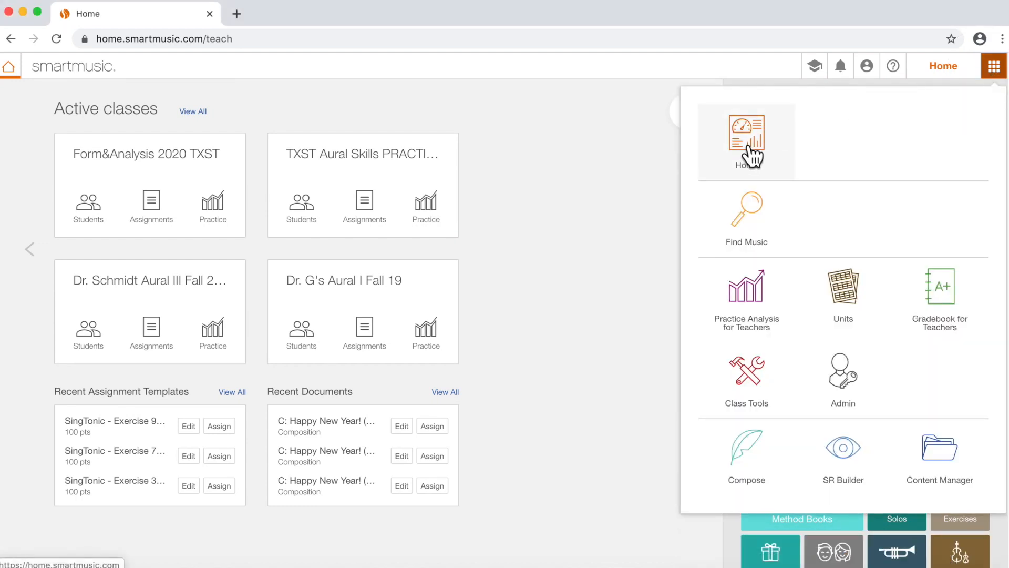
left_click(746, 210)
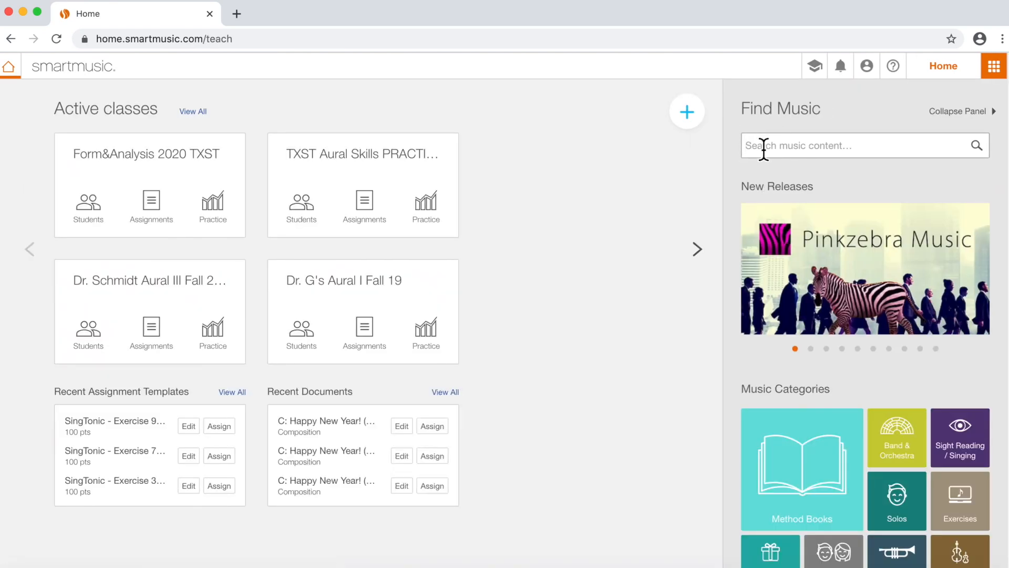
type("Listen-Sing")
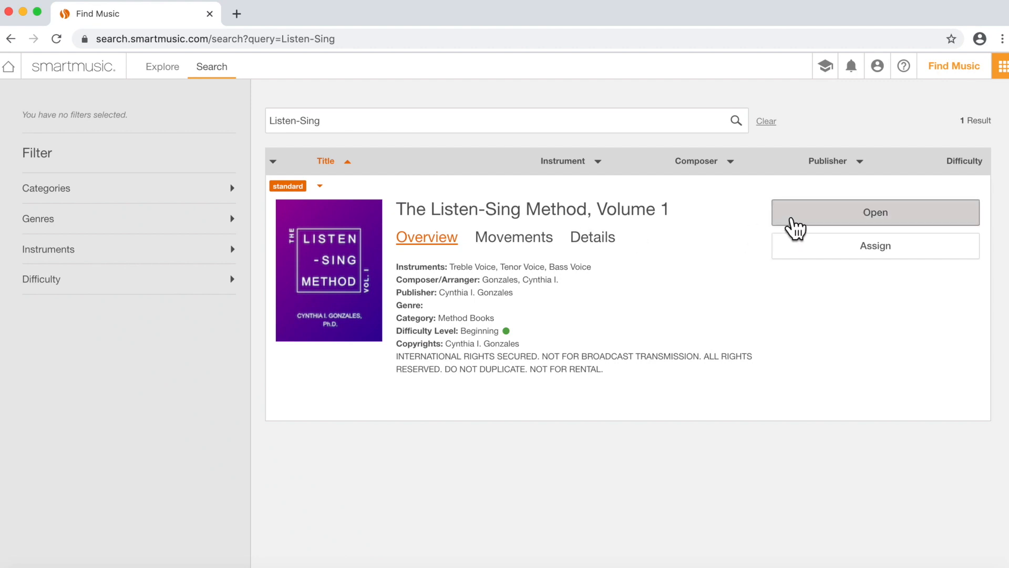
mouse_move(798, 257)
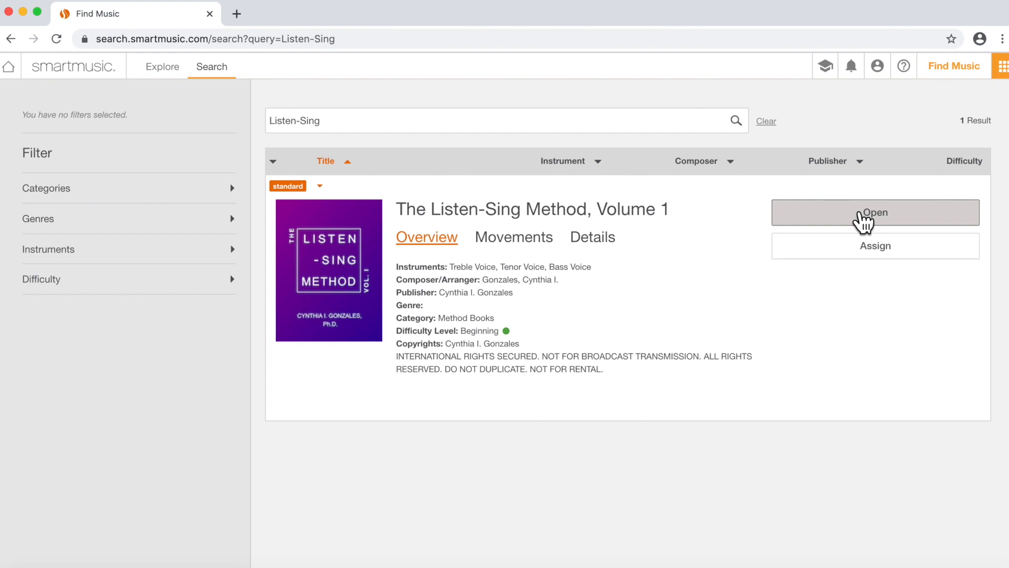
left_click(874, 212)
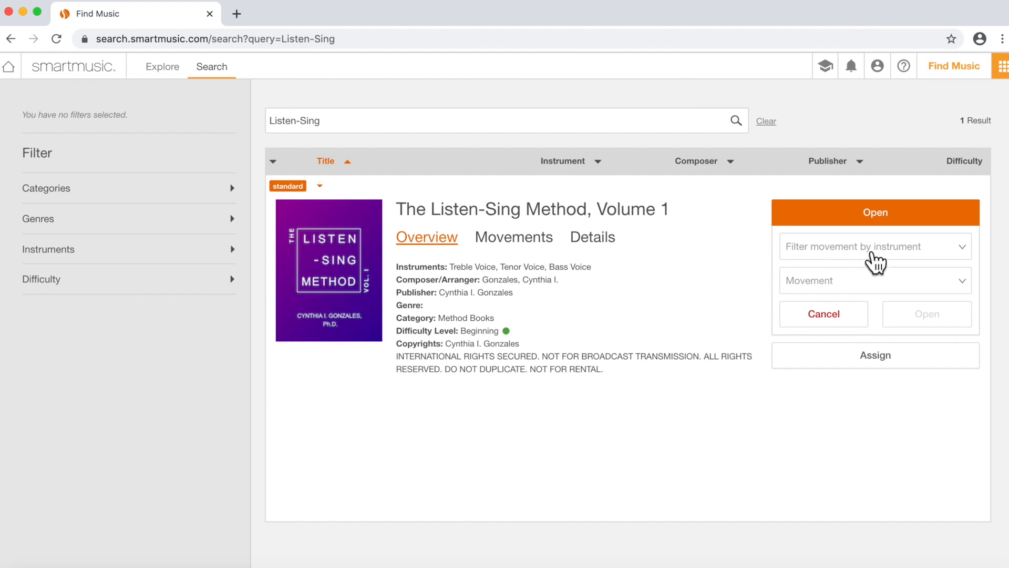
Open SingTonic - Exercise 4 for the Treble Voice part.
left_click(875, 246)
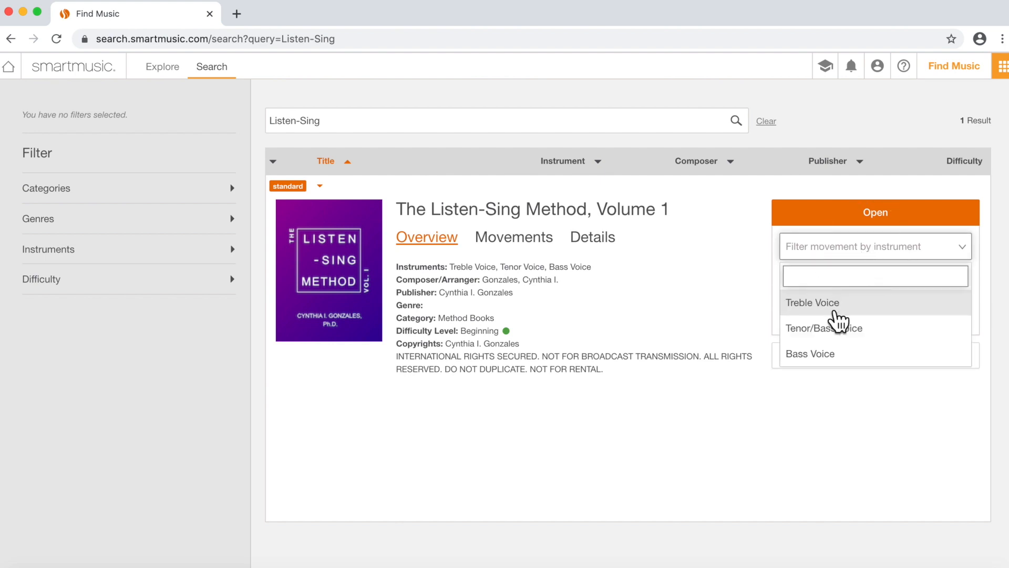
mouse_move(829, 366)
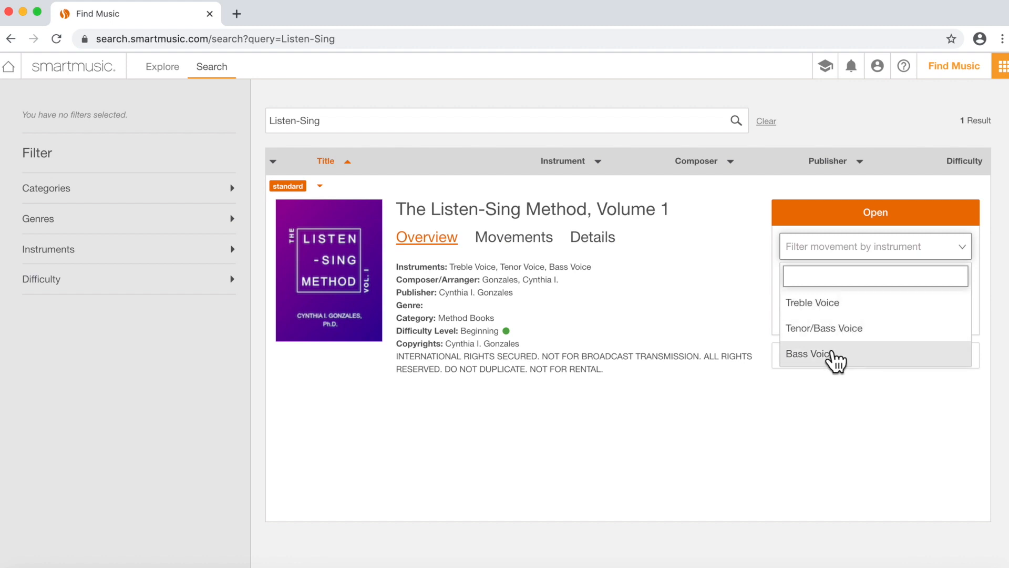
mouse_move(834, 360)
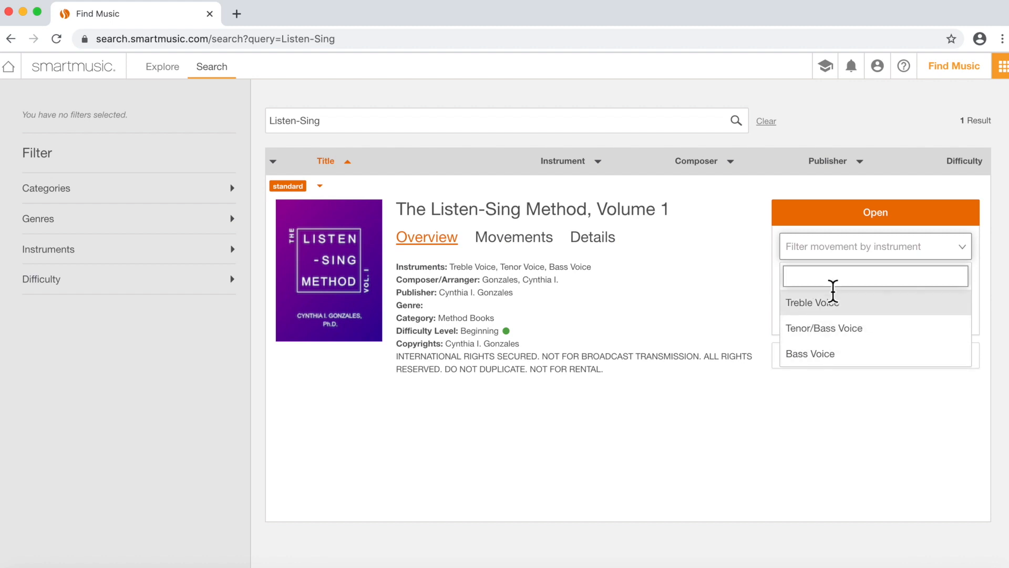
left_click(811, 303)
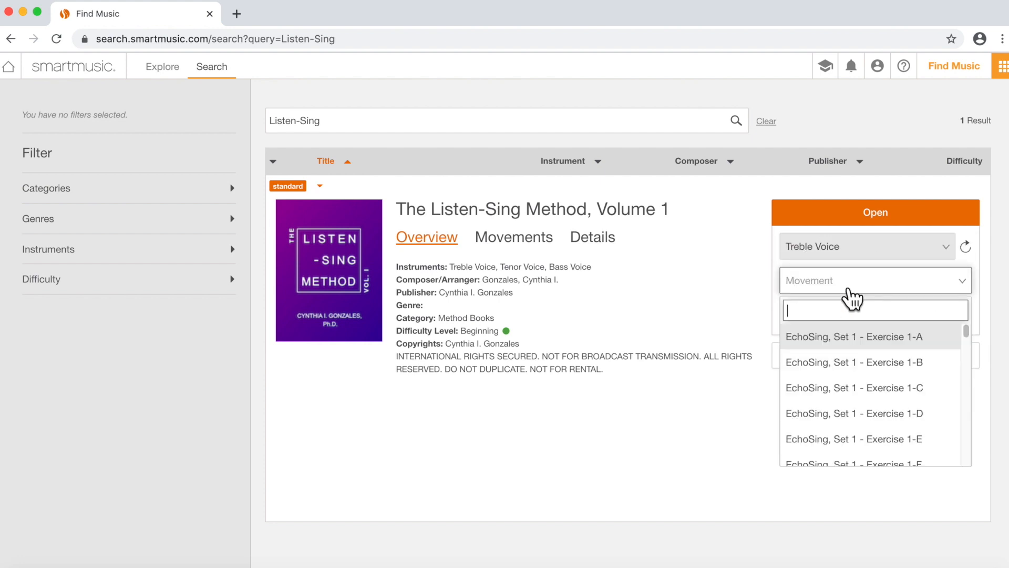
scroll("down", 3)
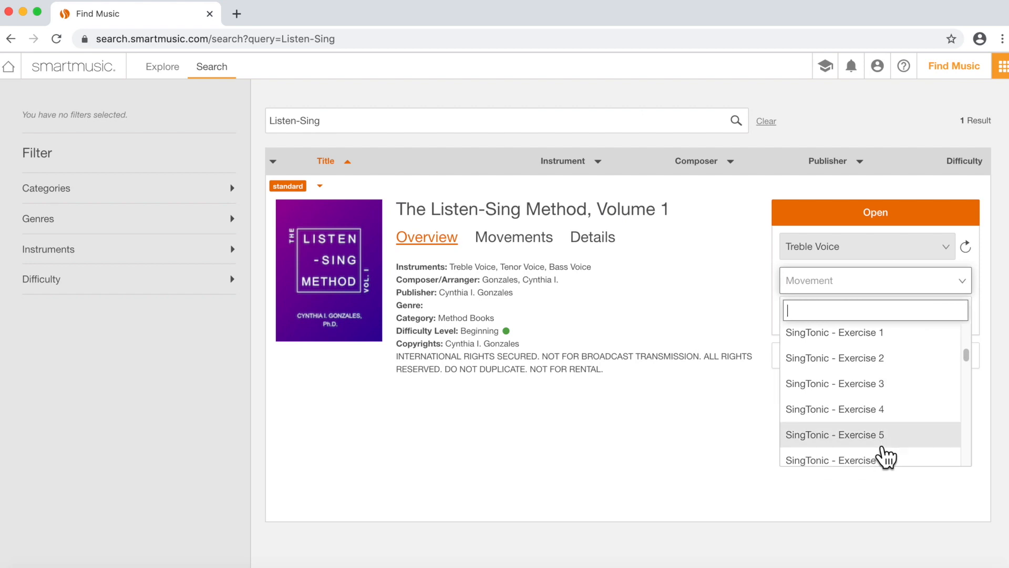
left_click(834, 409)
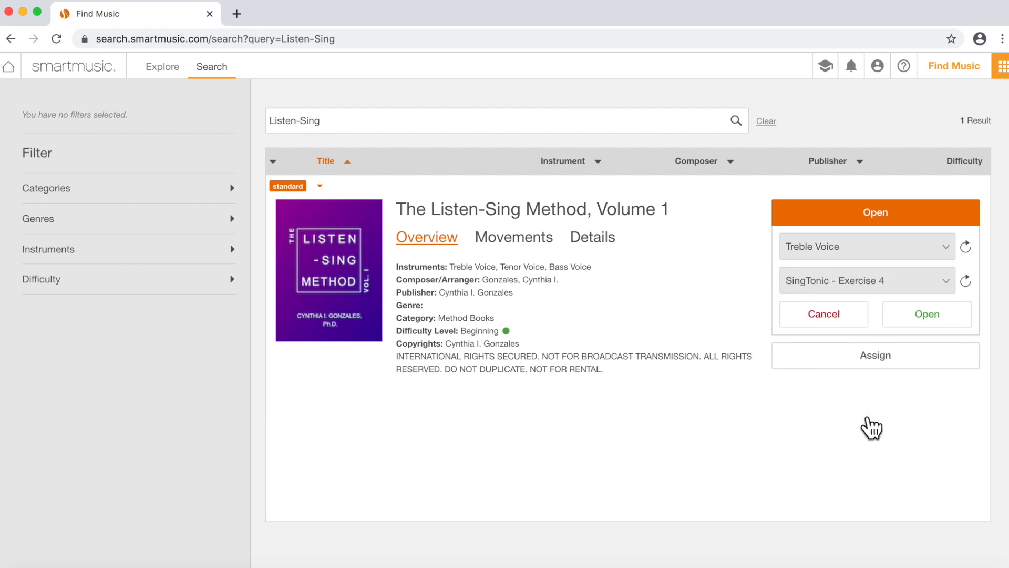
left_click(927, 314)
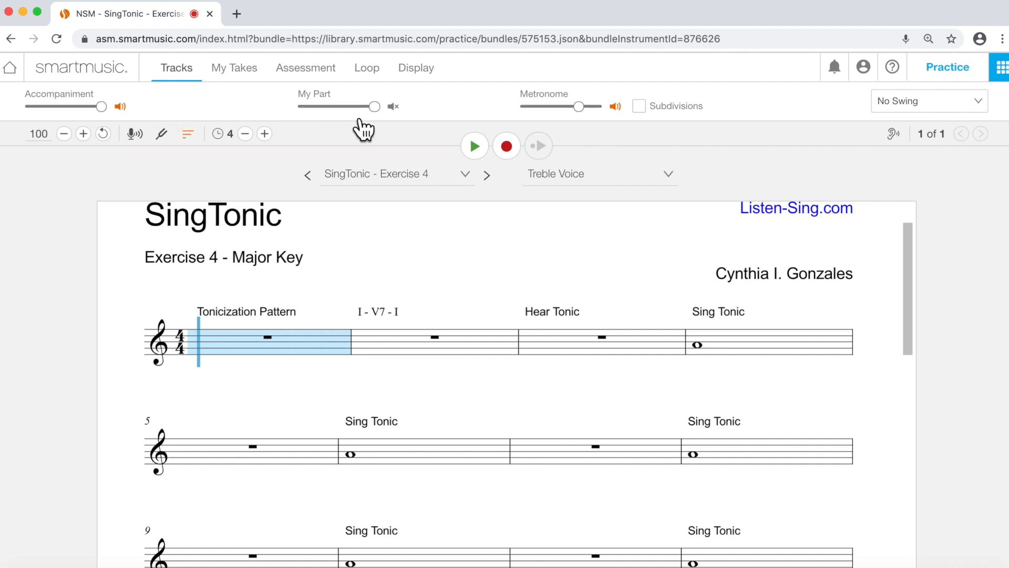
mouse_move(354, 125)
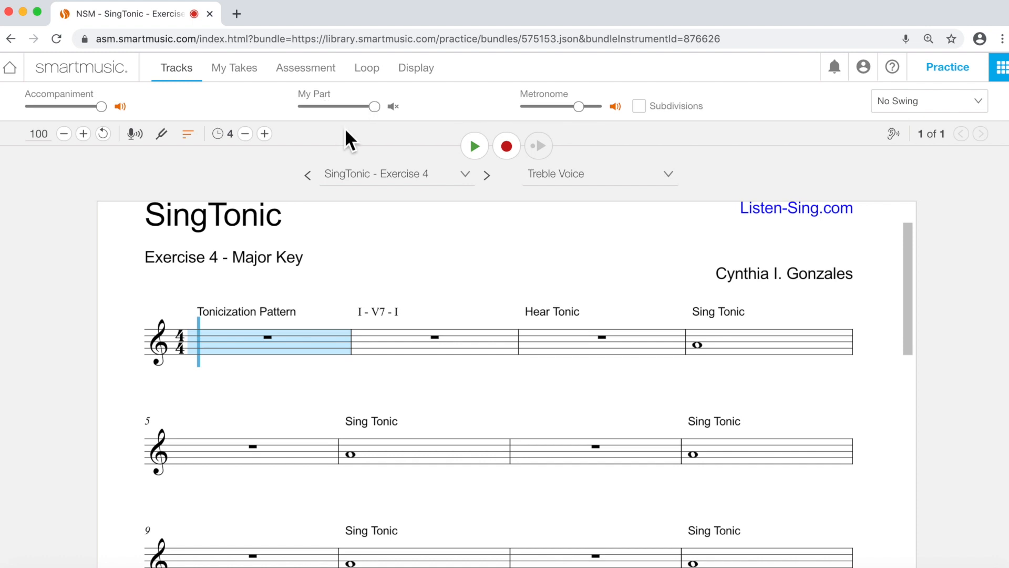
mouse_move(571, 122)
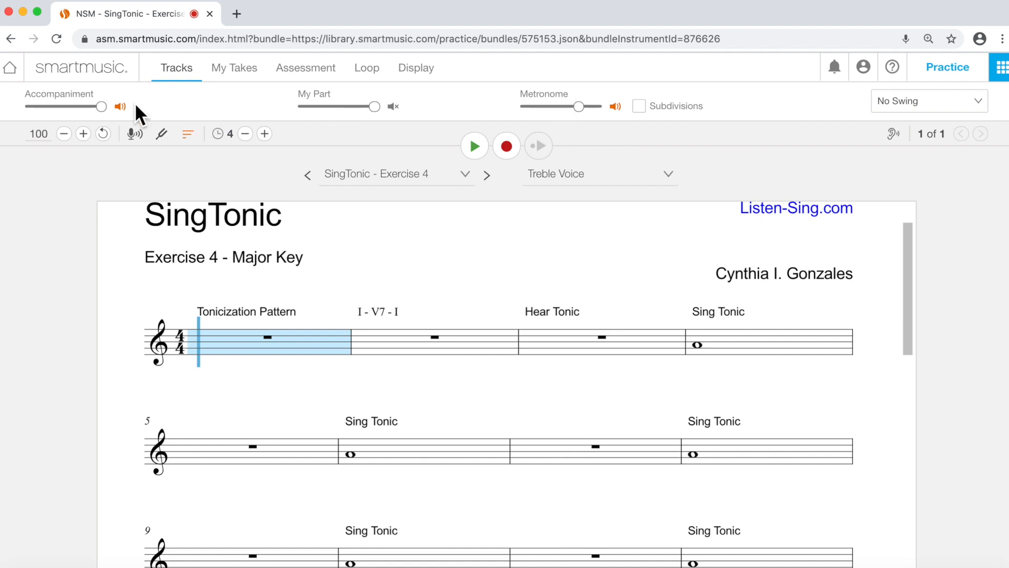
Toggle the accompaniment speaker in the loaded practice view, leaving it on.
left_click(119, 106)
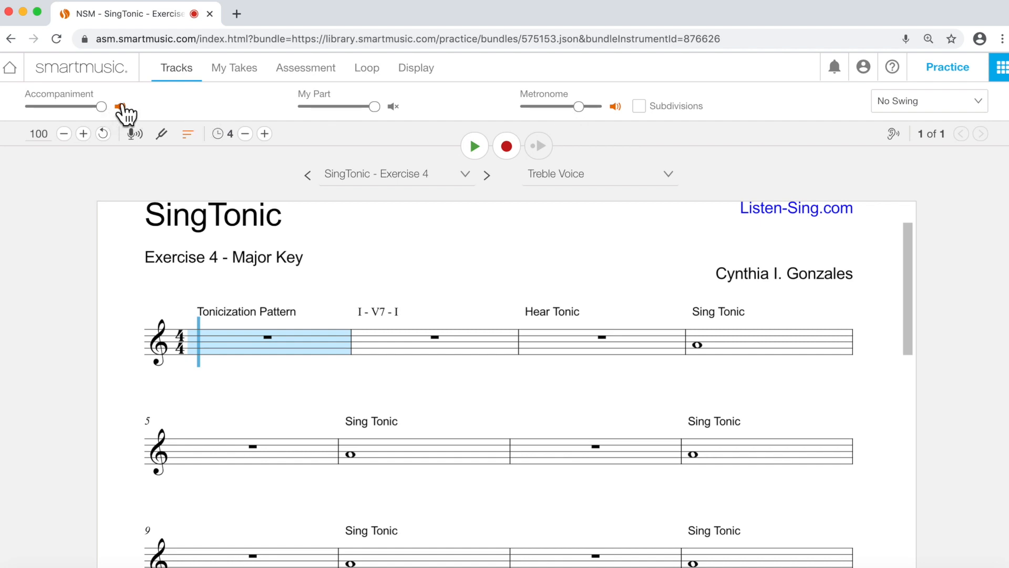
left_click(120, 105)
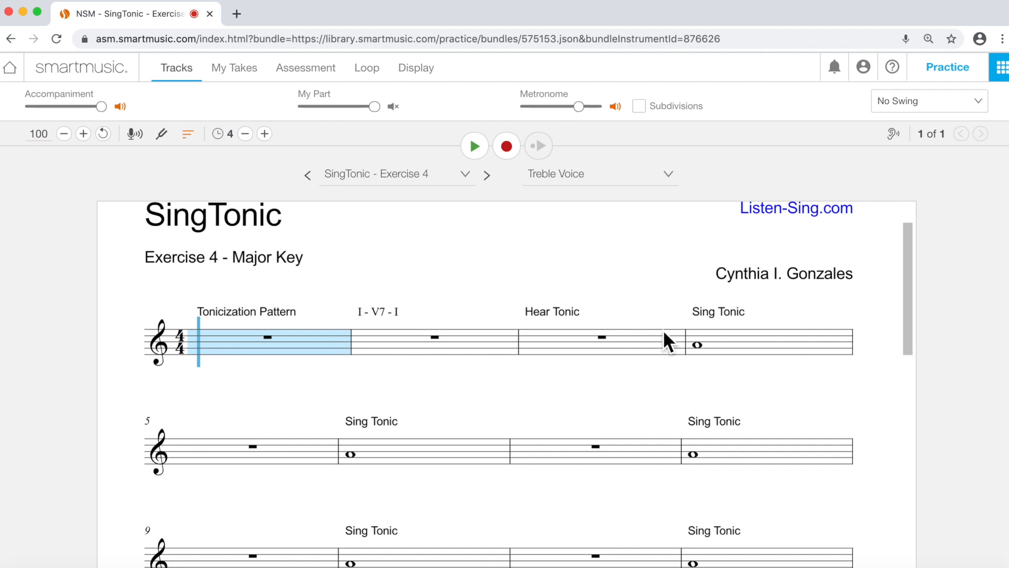
mouse_move(718, 364)
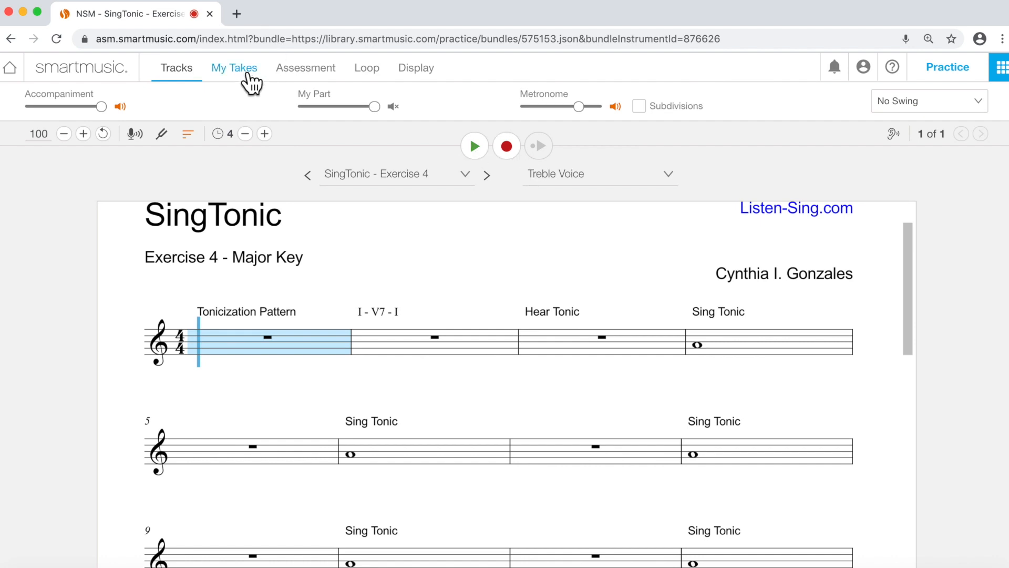
View My Takes, then the Assessment settings with the tolerance levels listed at Average.
left_click(235, 67)
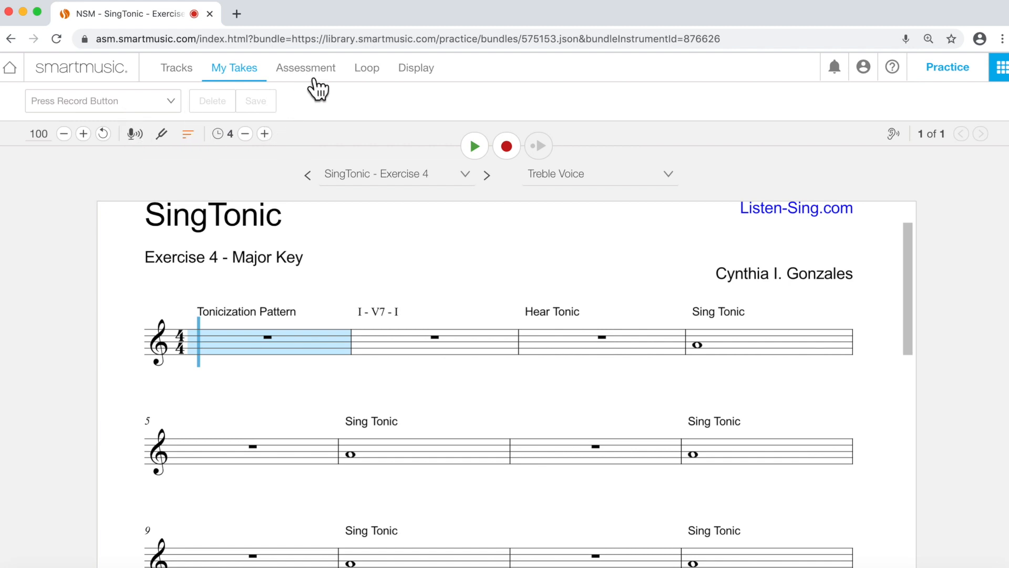
left_click(306, 68)
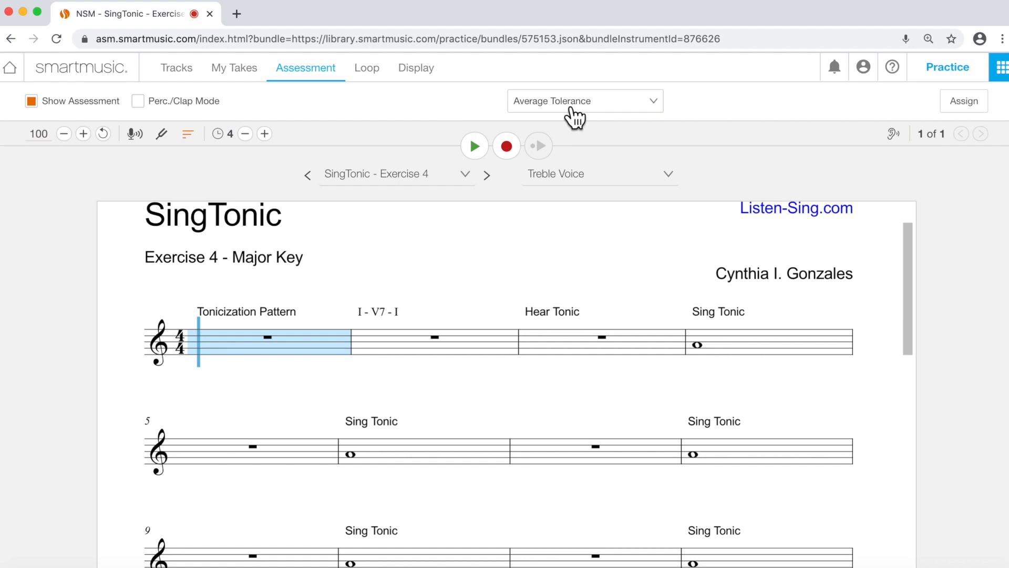
left_click(583, 101)
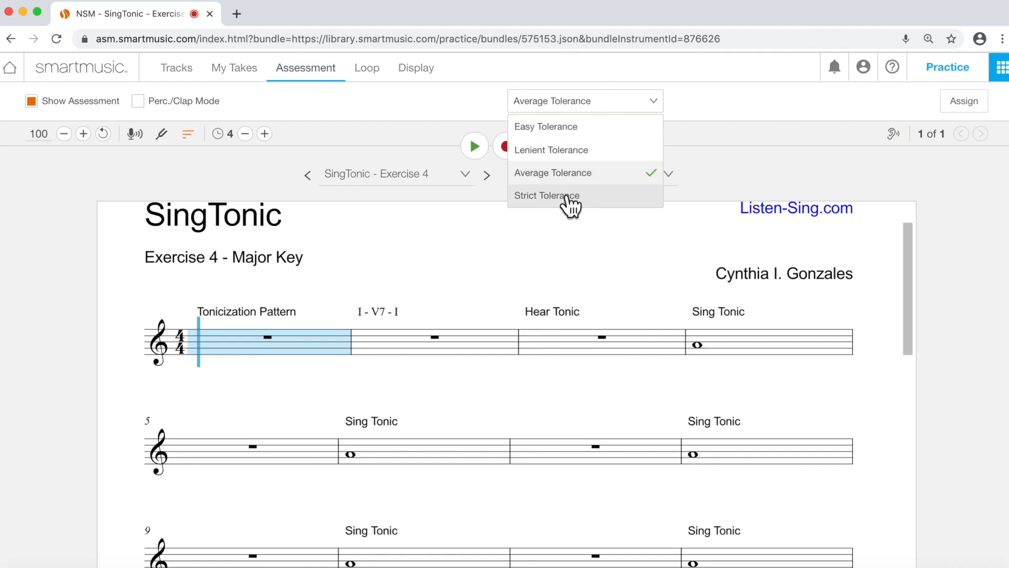
mouse_move(569, 126)
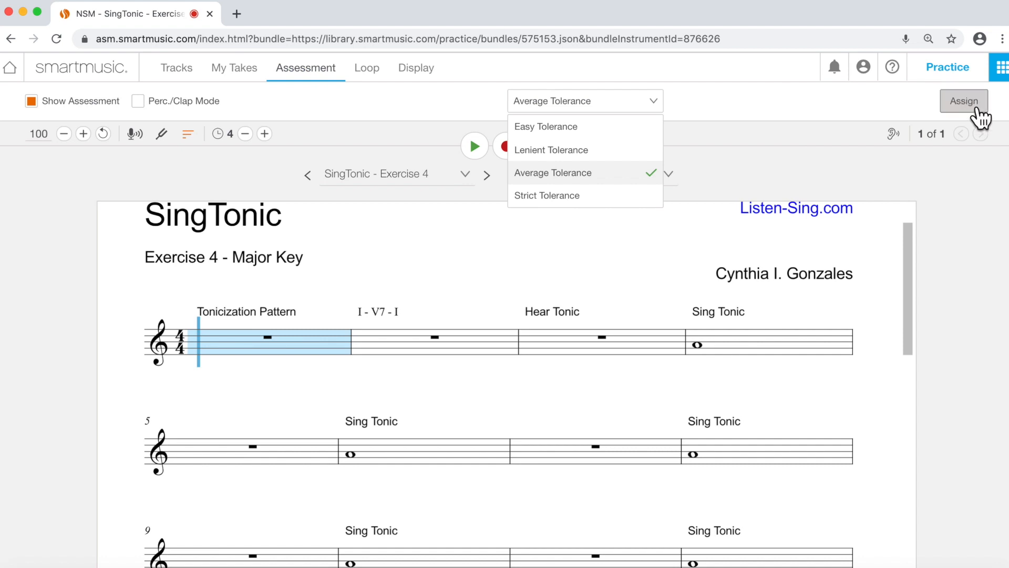
Start a Custom assignment from SingTonic Exercise 4.
left_click(964, 101)
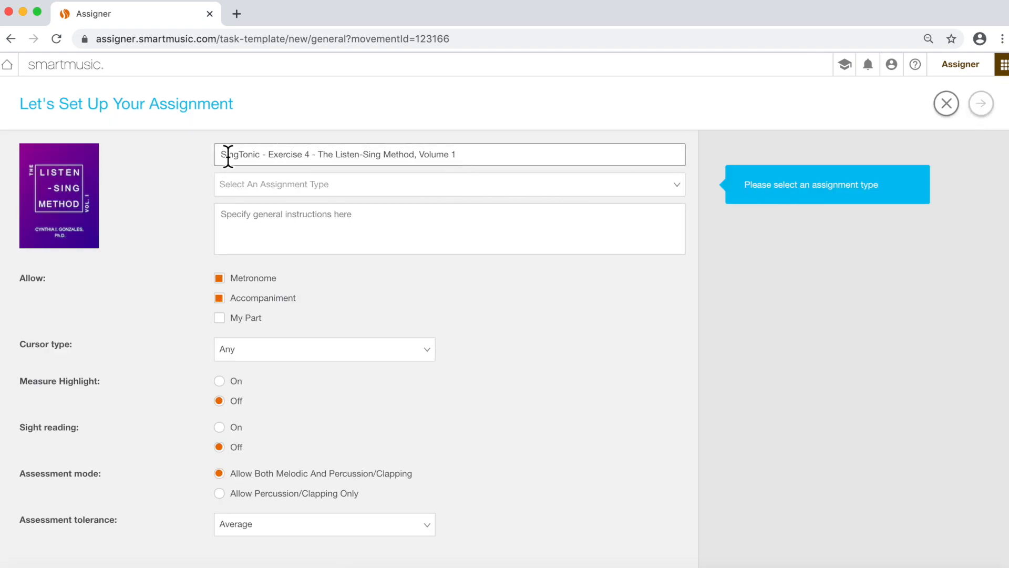
left_click(448, 184)
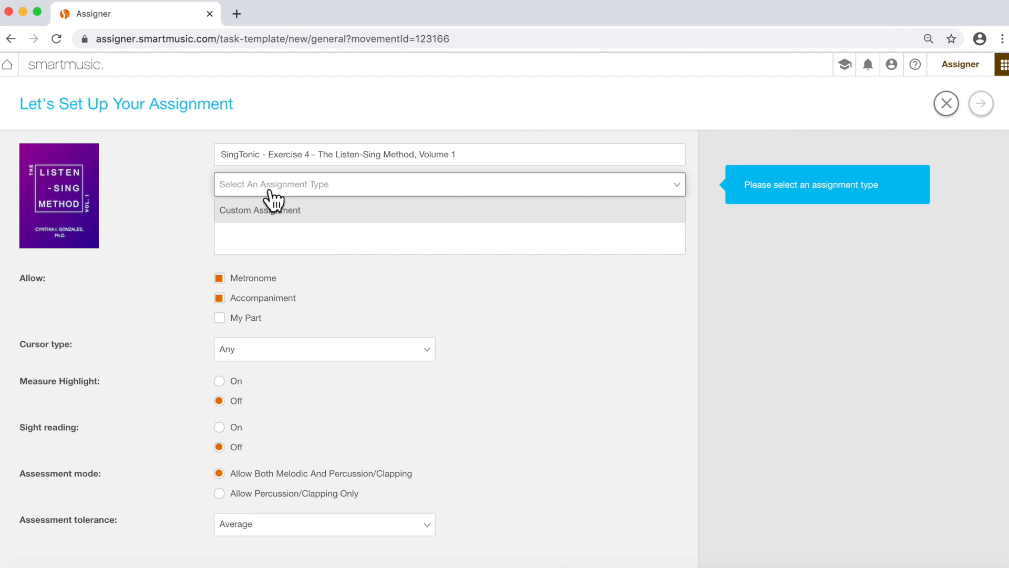
left_click(260, 210)
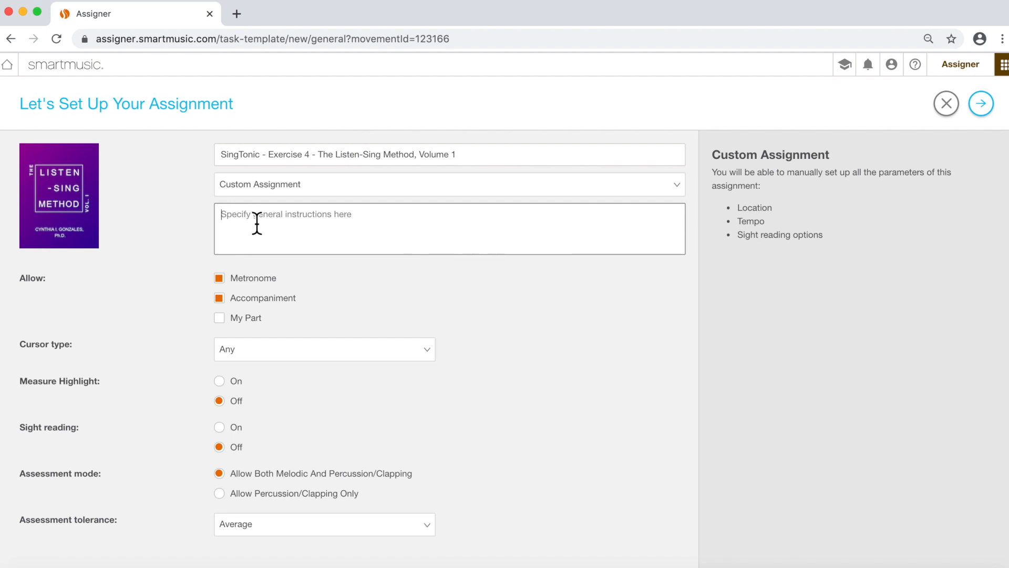
Enter the instruction 'After the mic check, don earbuds or headphones.'.
type("After the")
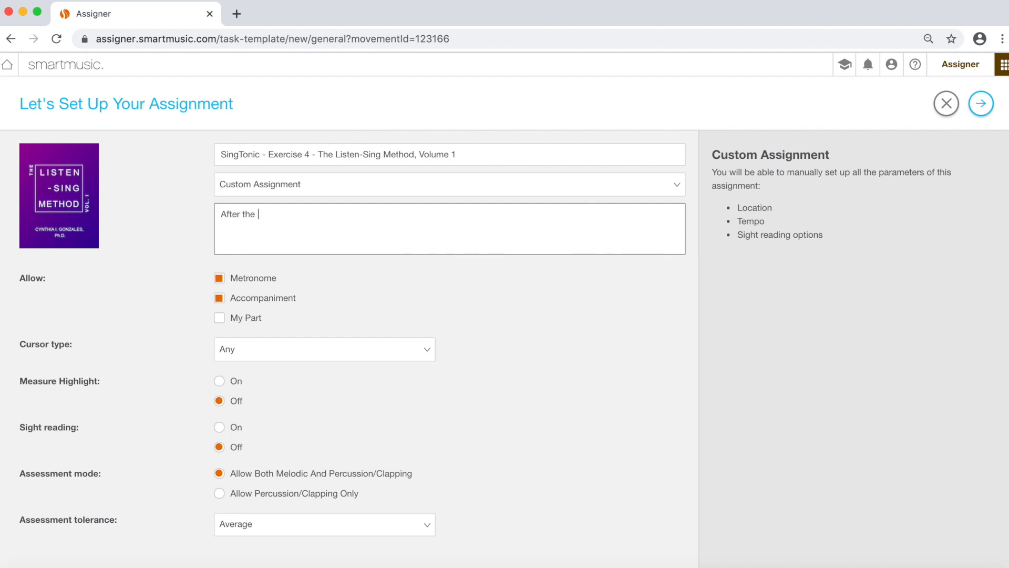
type("mic check,")
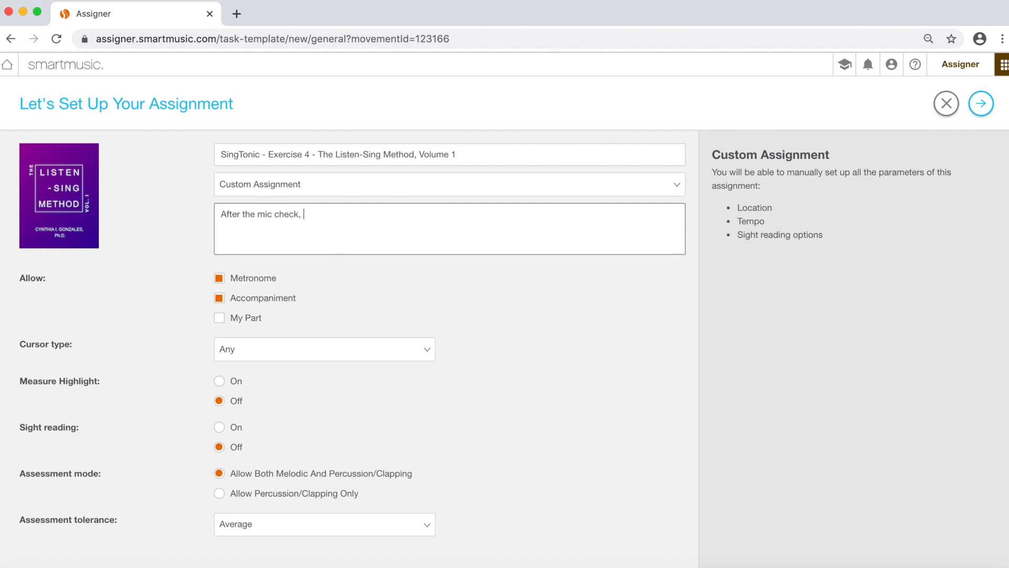
type("don earbuds or")
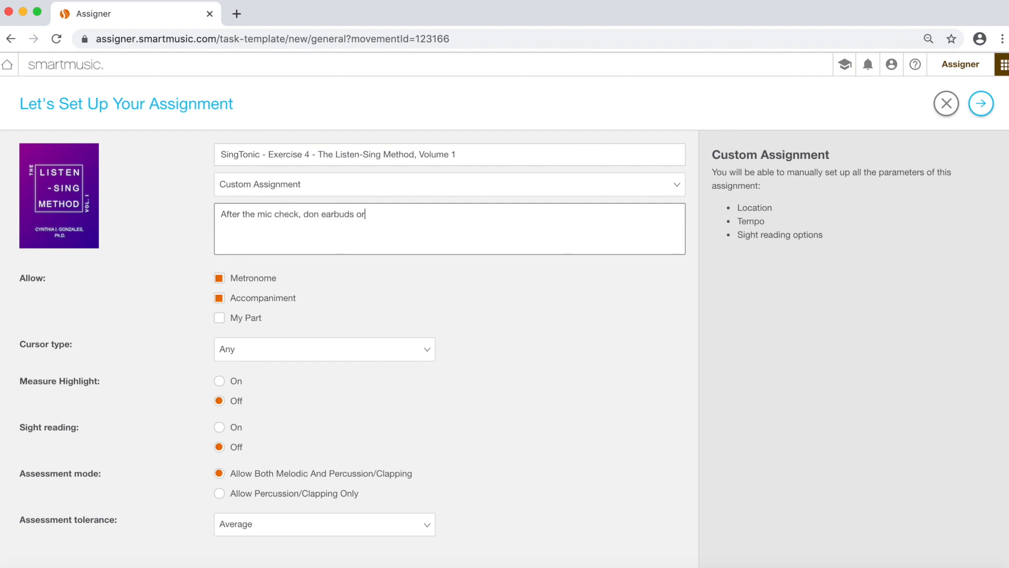
type("headphones")
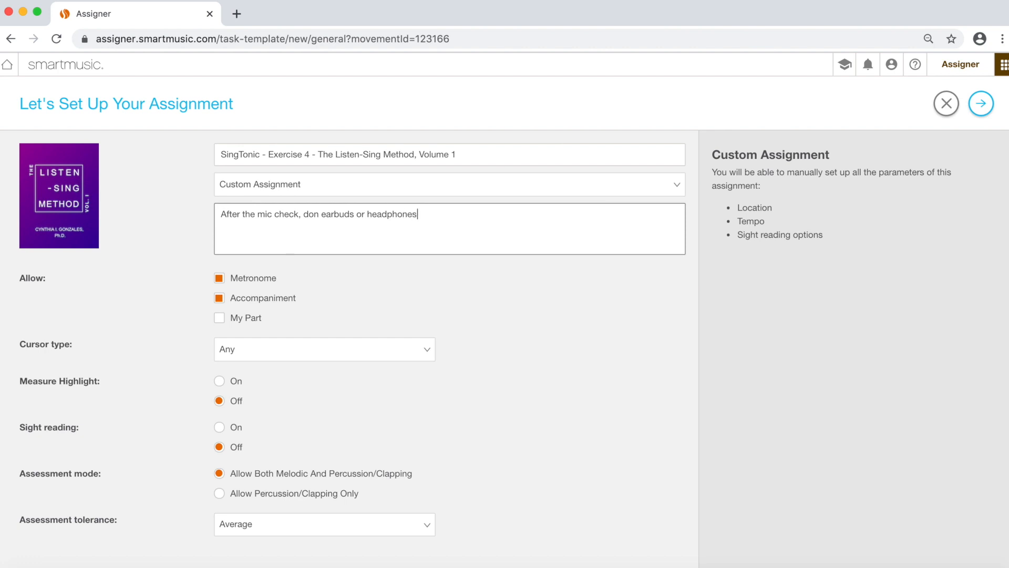
type(".")
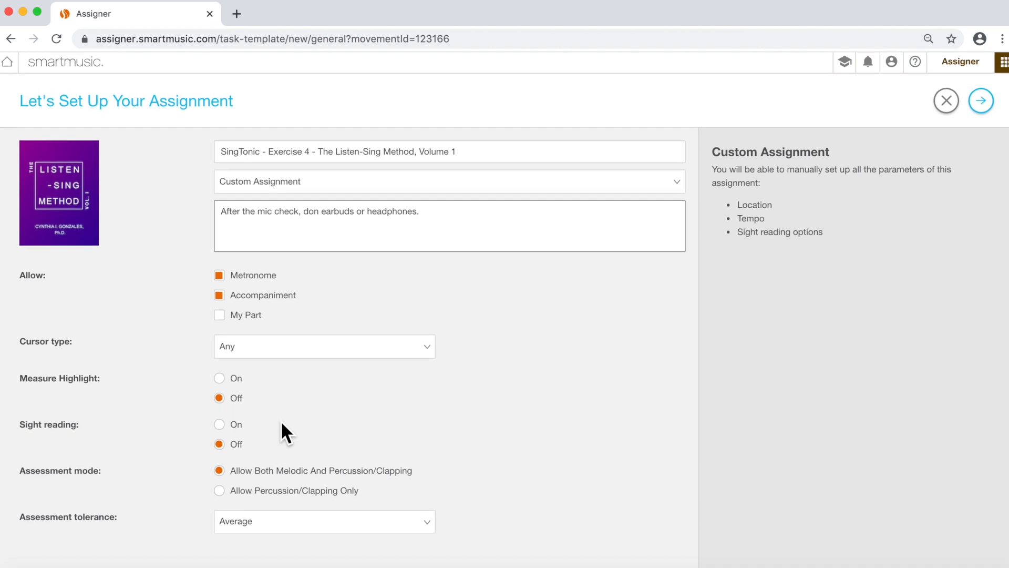
Set assessment tolerance to Easy and continue to parts customization.
left_click(319, 520)
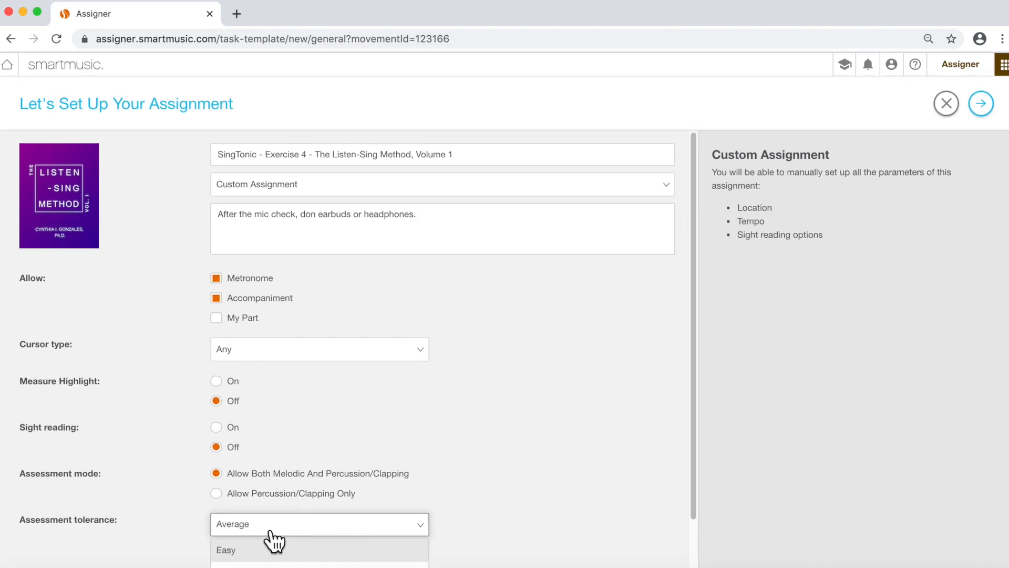
left_click(226, 549)
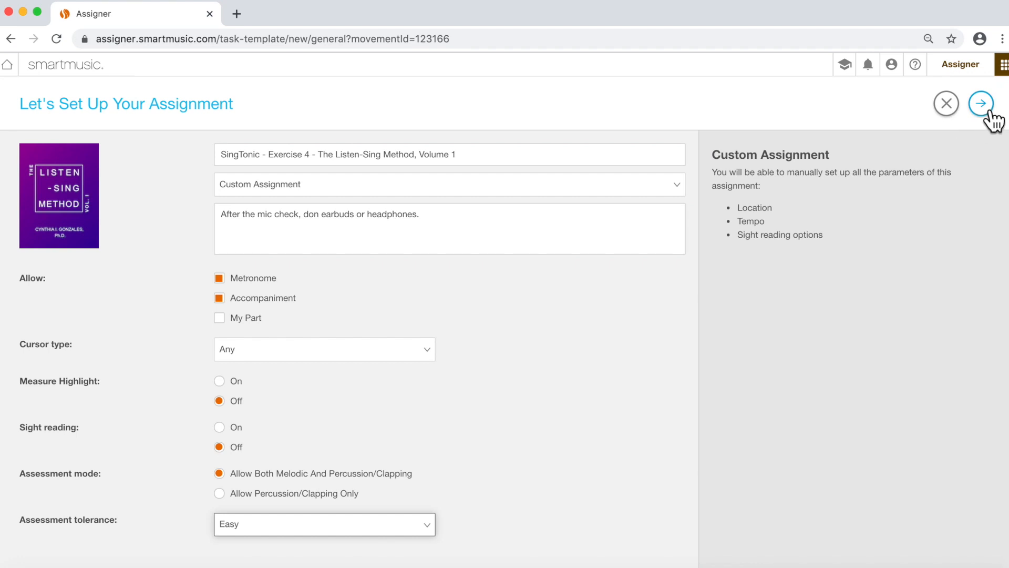
left_click(980, 103)
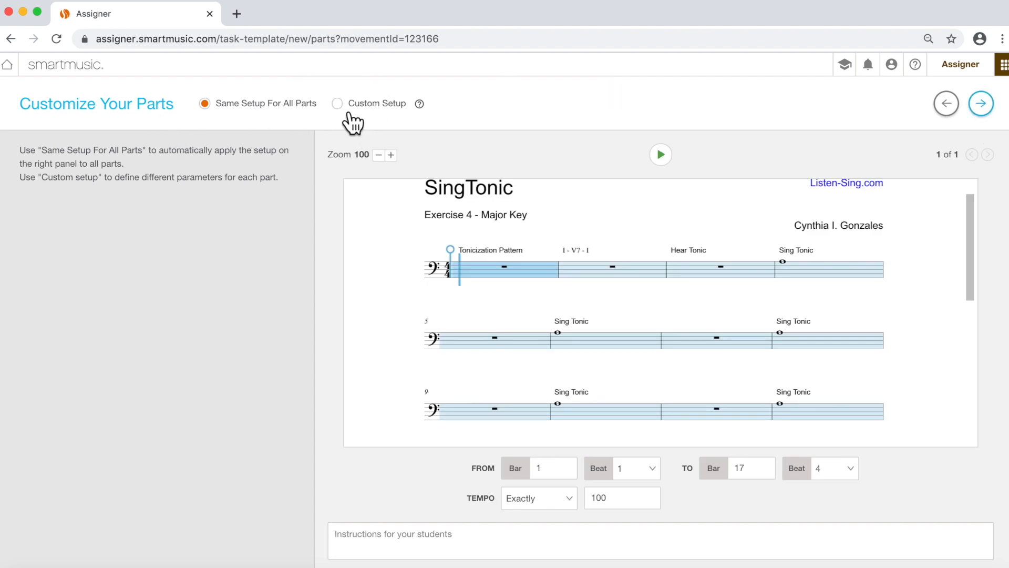
Review Custom Setup per part, keep Same Setup For All Parts, and continue to the rubric.
left_click(337, 103)
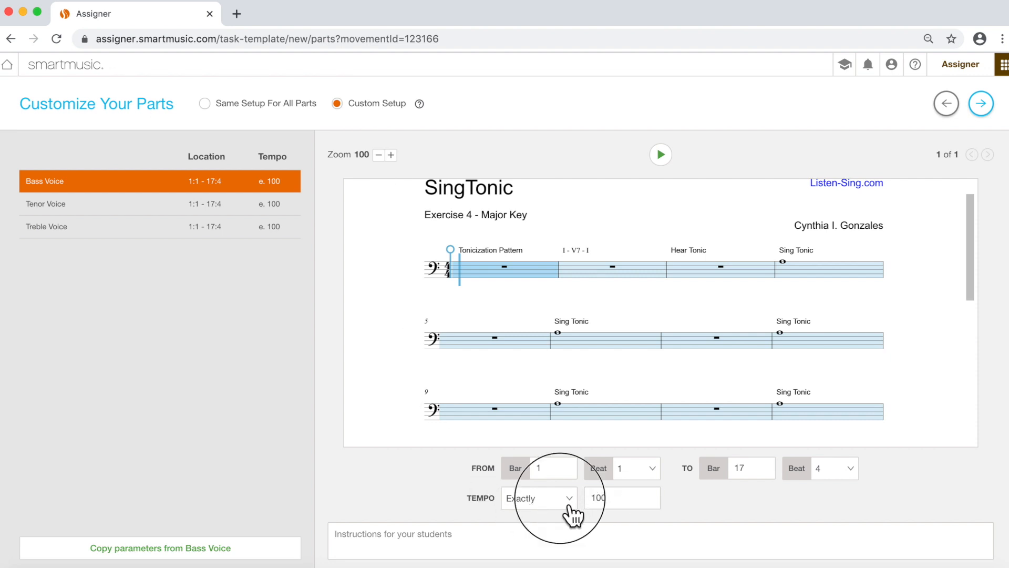
left_click(539, 497)
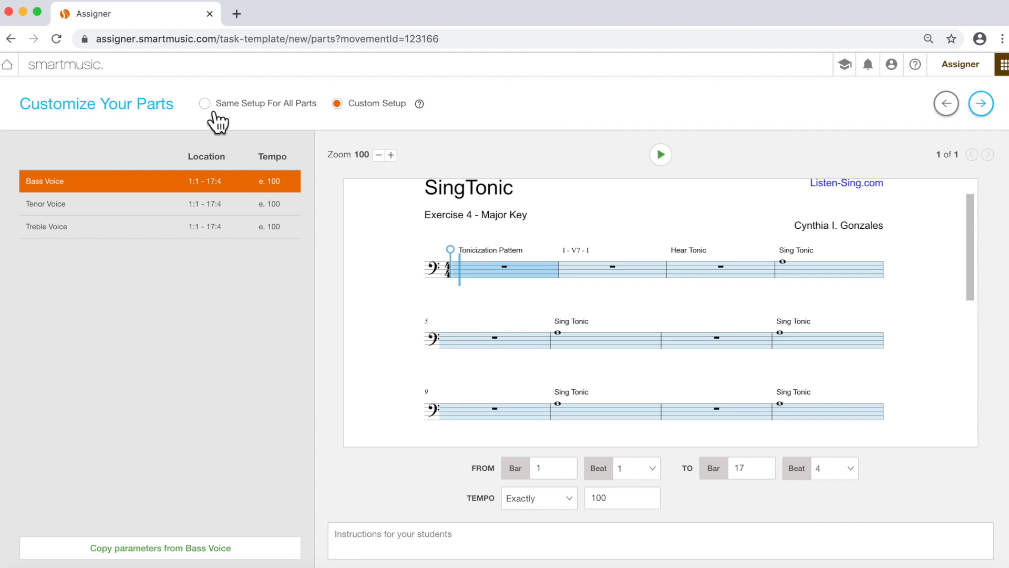
left_click(205, 103)
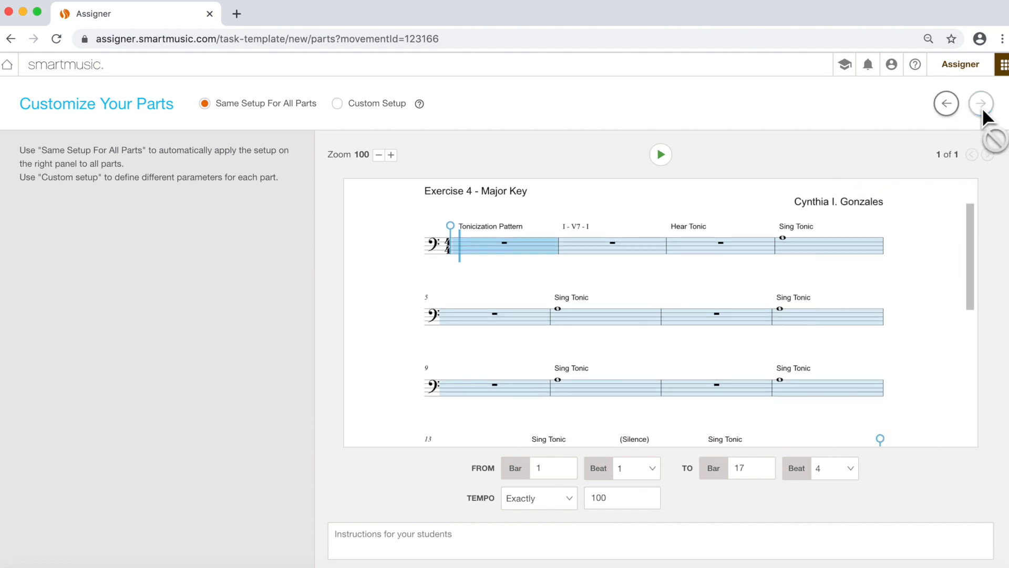
left_click(981, 103)
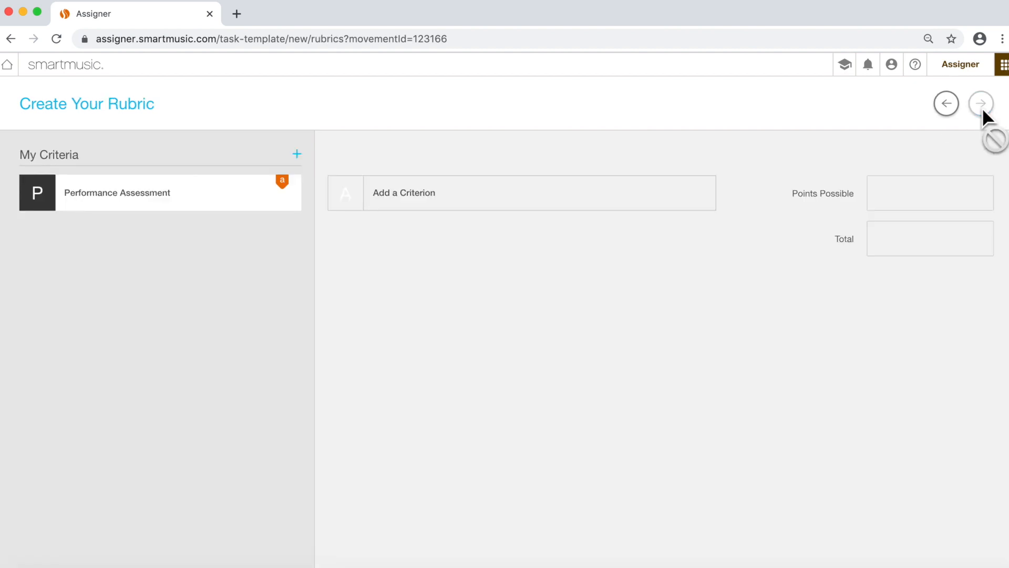
mouse_move(144, 128)
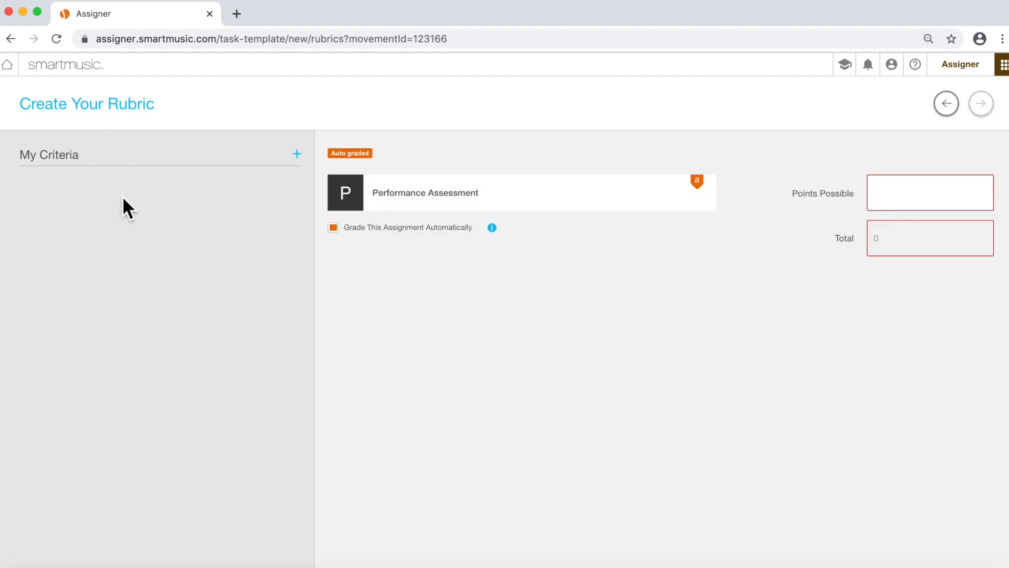
mouse_move(343, 251)
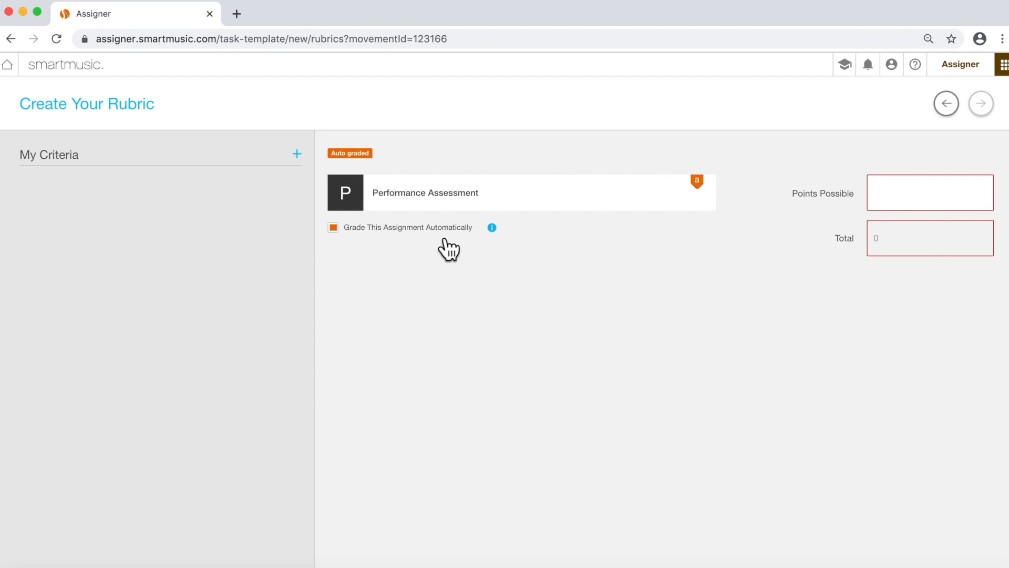
mouse_move(452, 250)
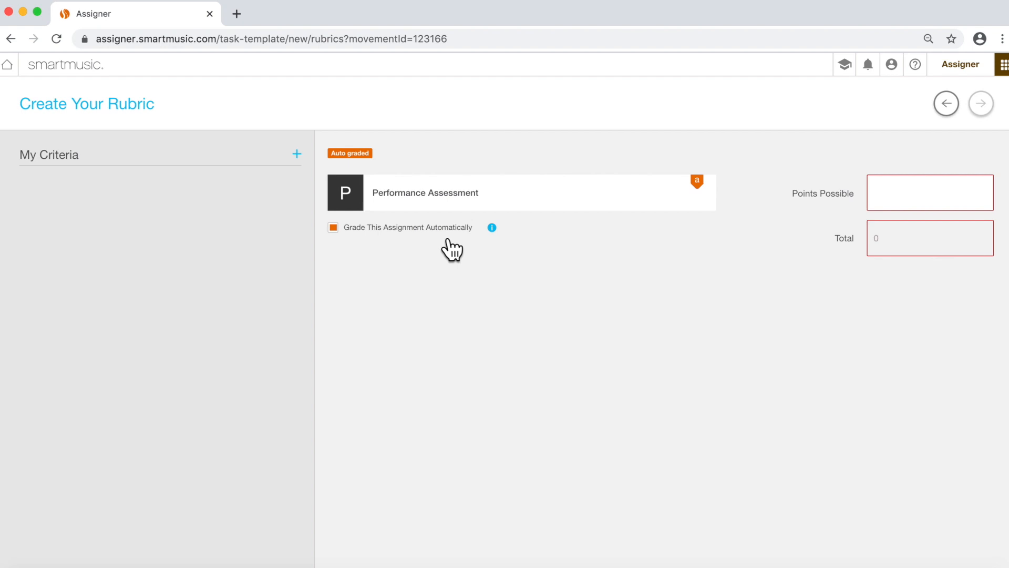
Set Points Possible to 100 for auto-graded Performance Assessment and save the template.
left_click(929, 193)
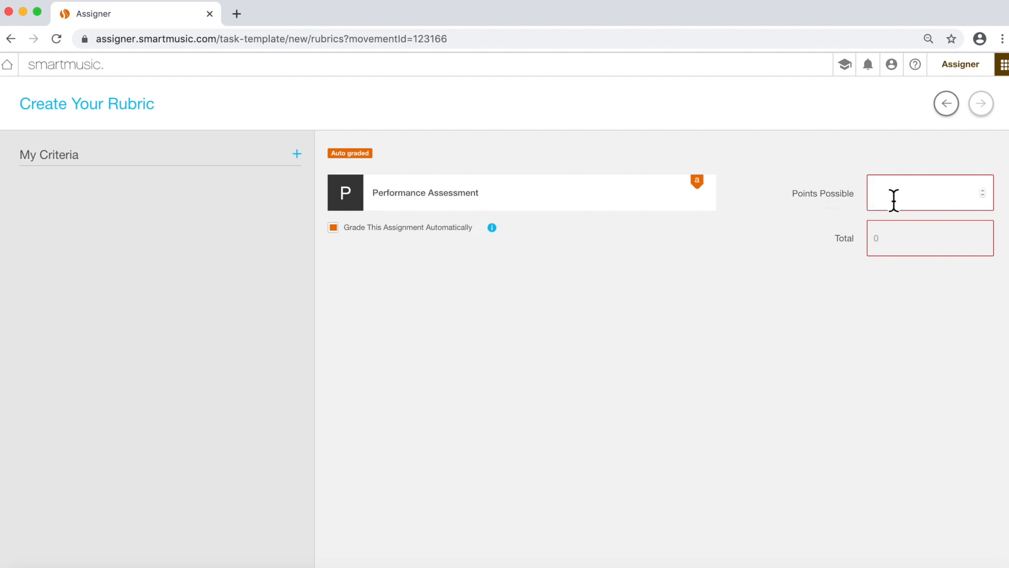
type("100")
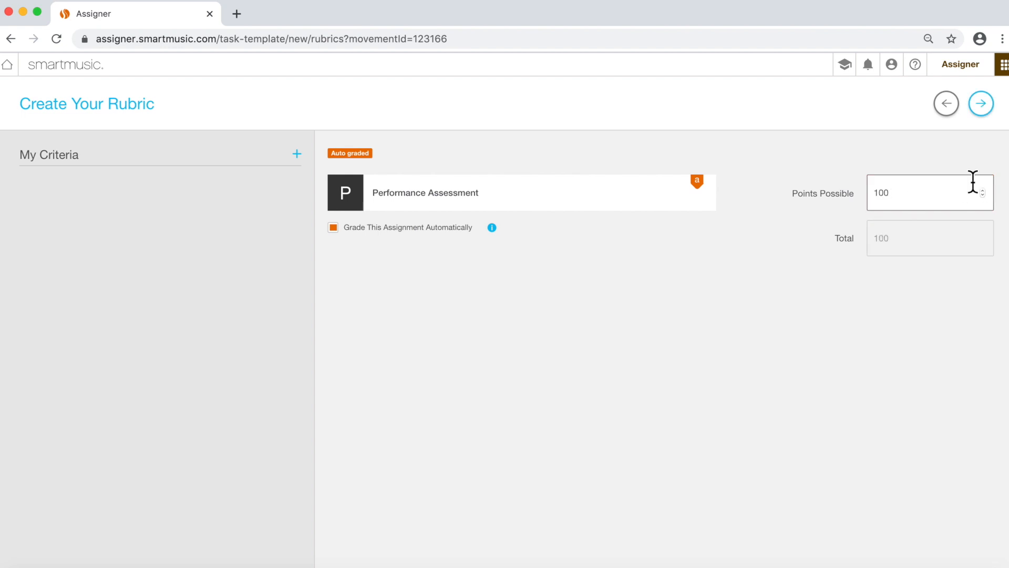
left_click(981, 103)
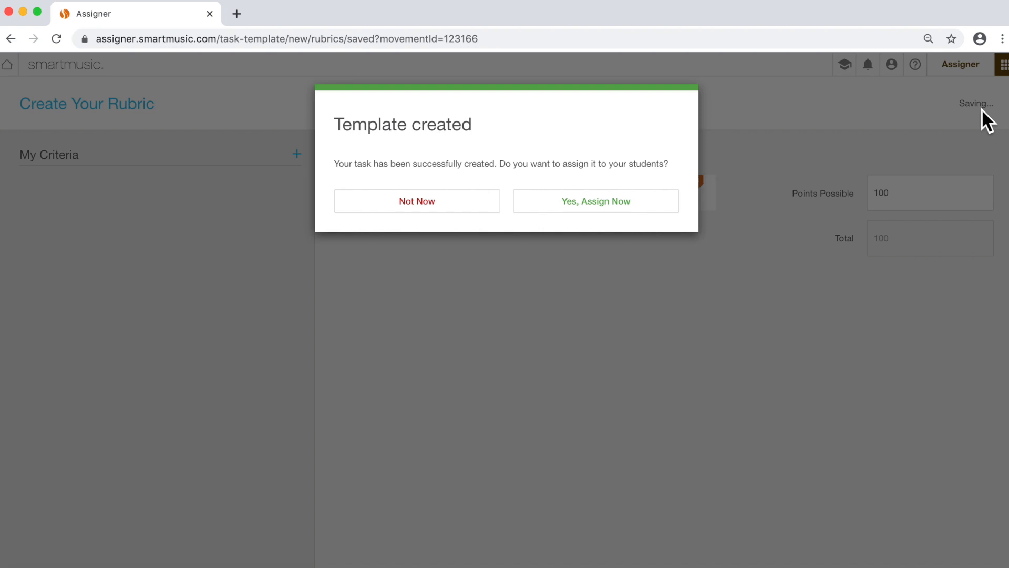
mouse_move(399, 103)
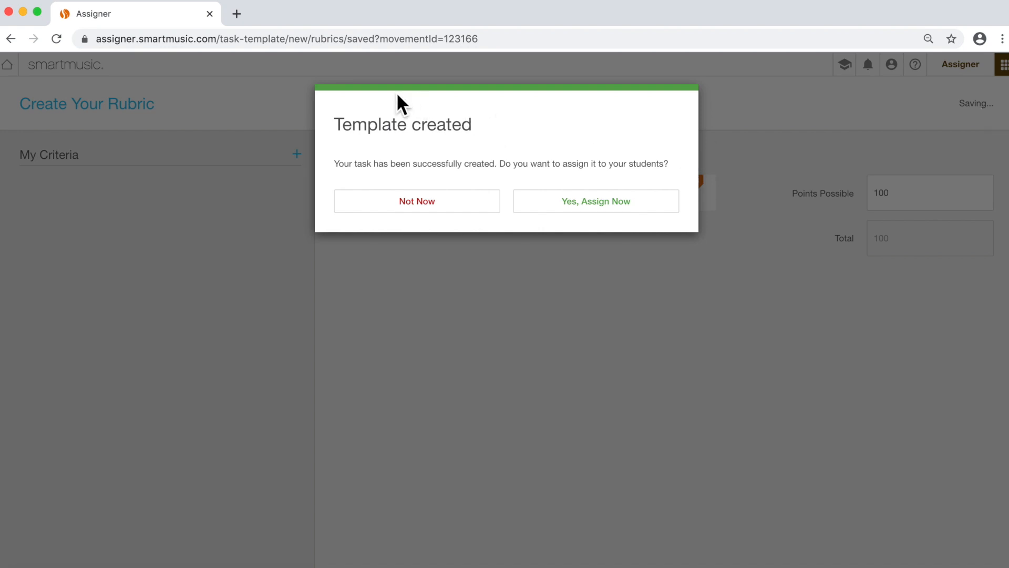
mouse_move(422, 166)
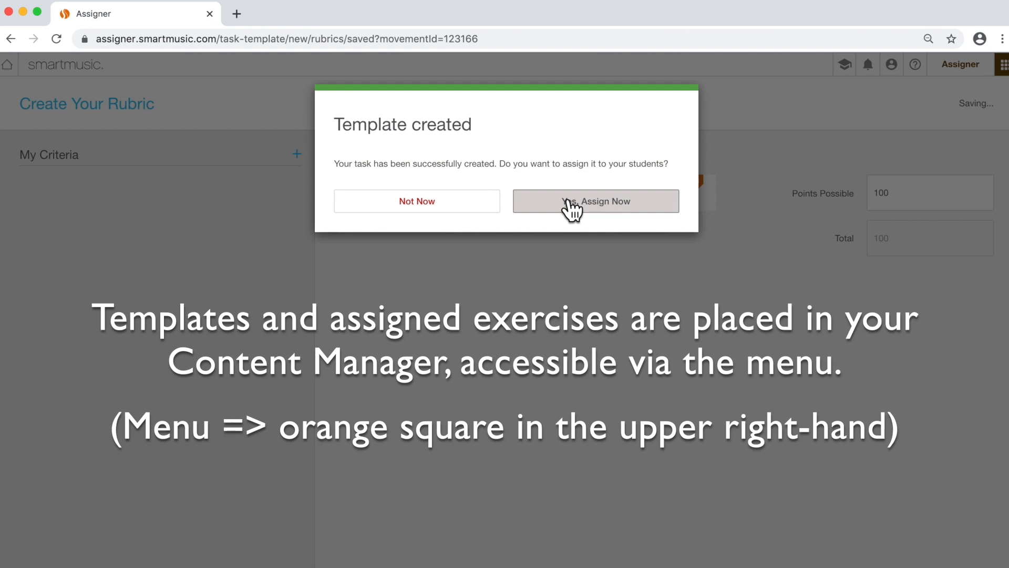
Choose Yes, Assign Now for the new SingTonic Exercise 4 template.
left_click(595, 201)
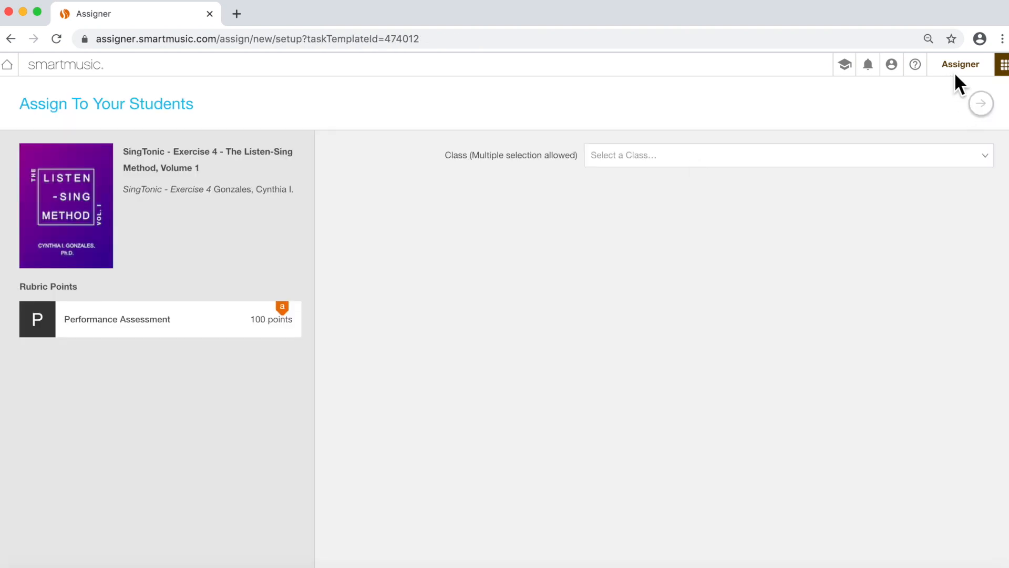
Assign to the Form&Analysis 2020 TXST class, keeping assign immediately on.
left_click(772, 154)
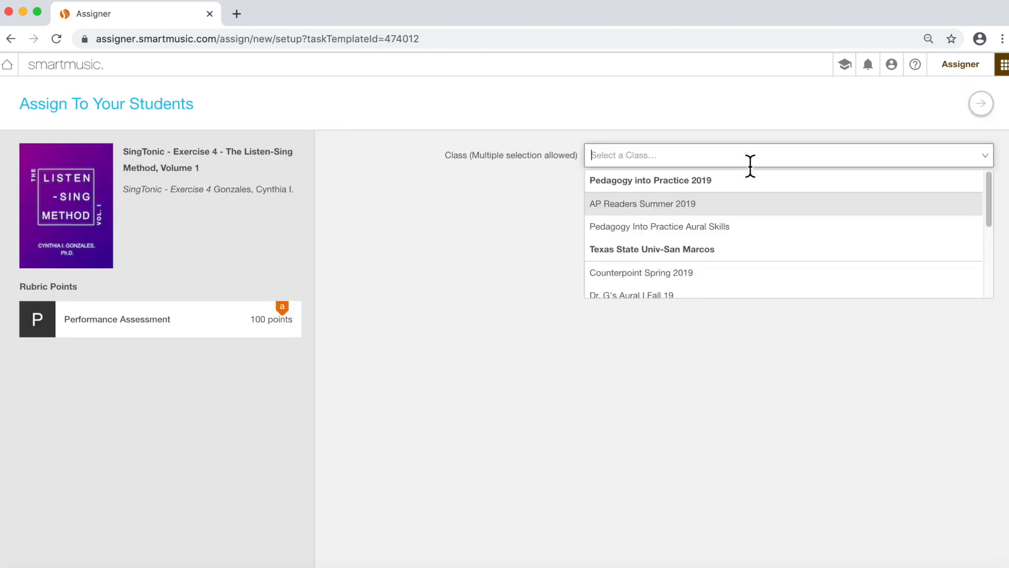
scroll("down", 3)
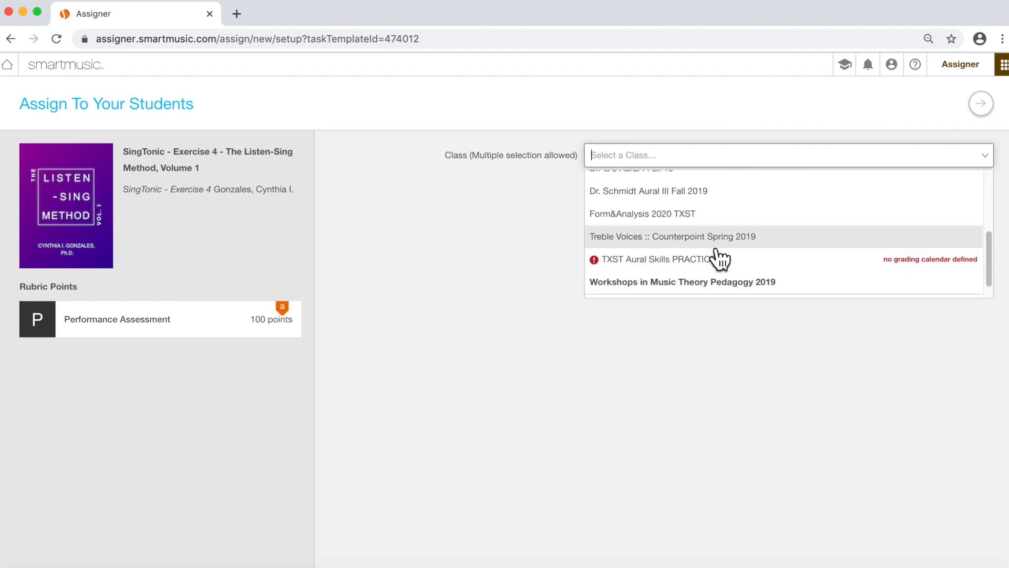
left_click(644, 213)
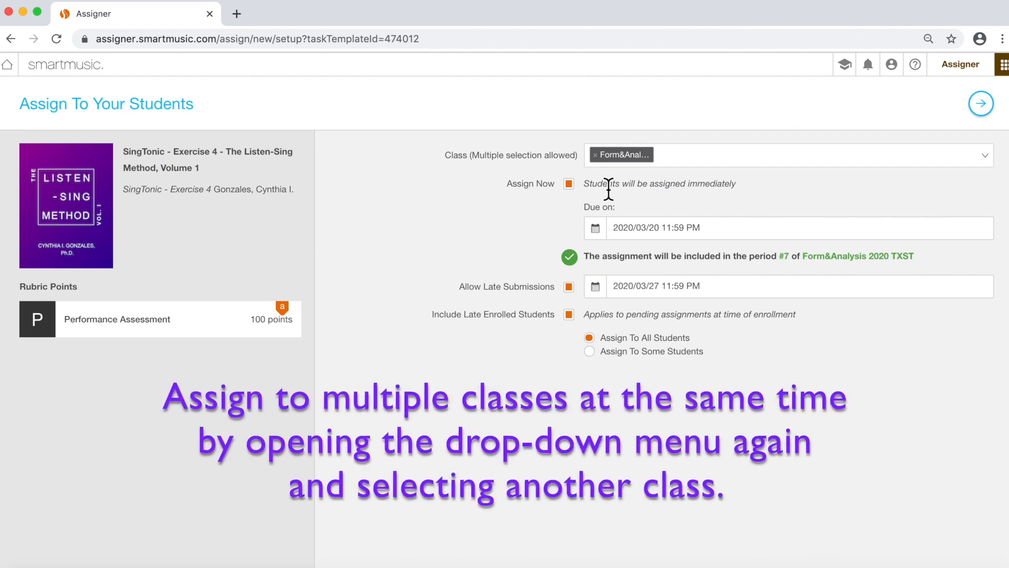
left_click(569, 183)
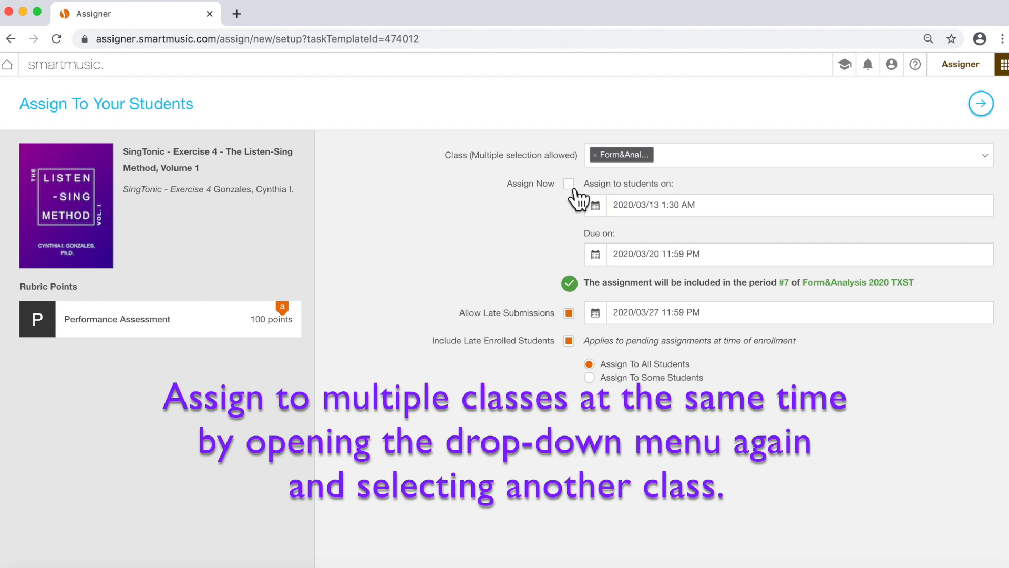
left_click(568, 182)
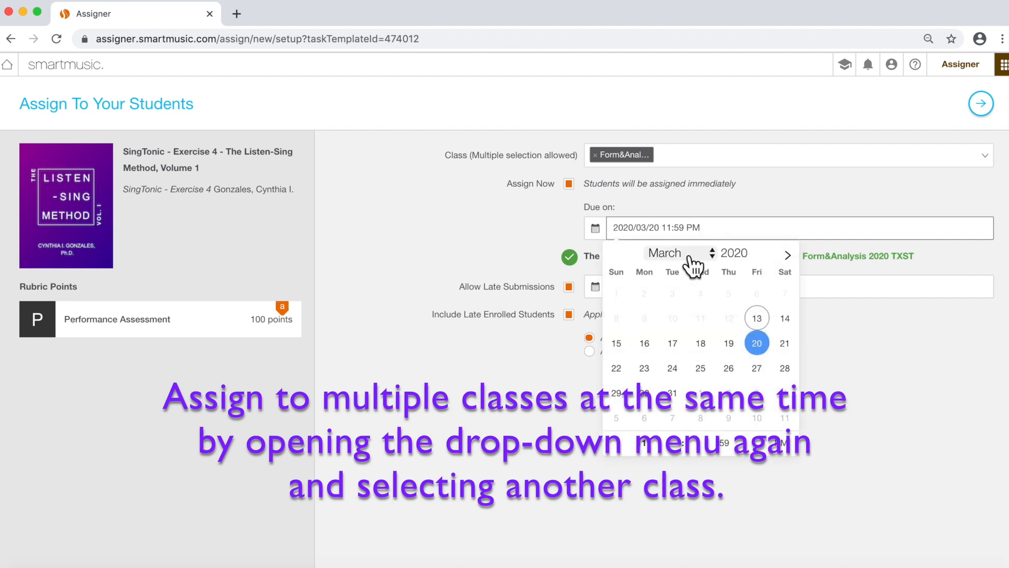
mouse_move(862, 403)
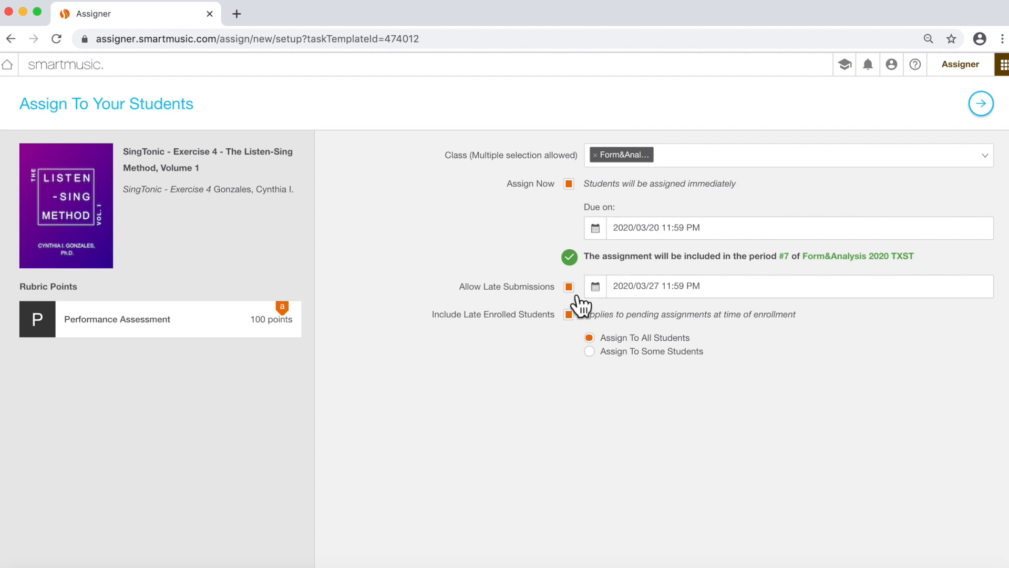
Turn off Allow Late Submissions and submit the assignment to the class.
left_click(569, 286)
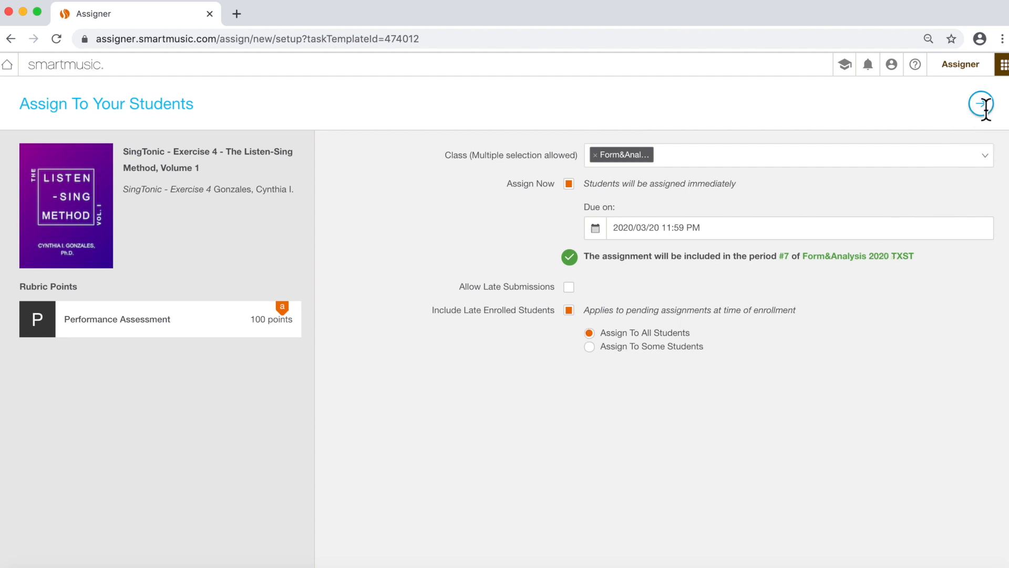
left_click(981, 103)
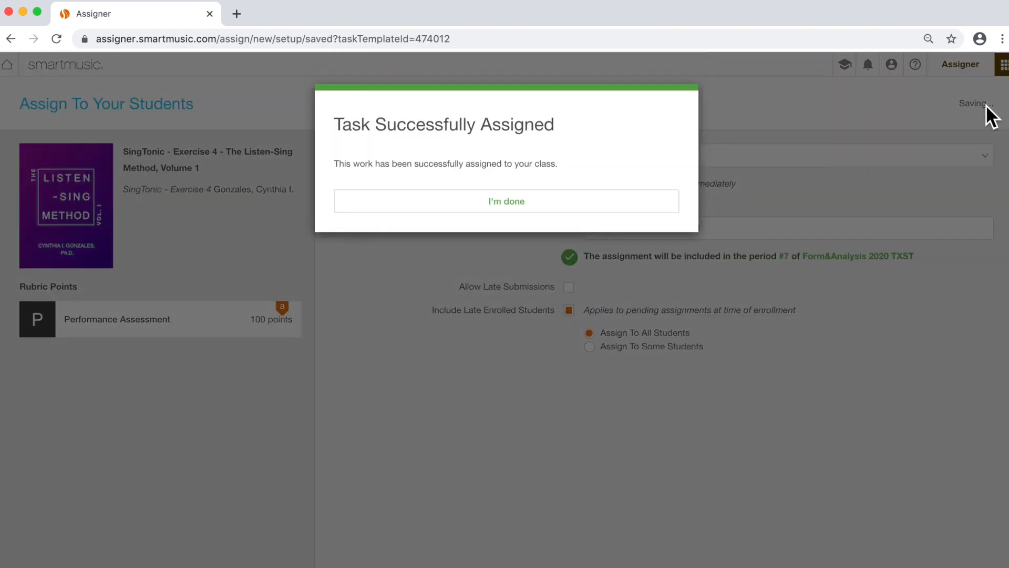
Dismiss the Task Successfully Assigned message with I'm done.
left_click(506, 201)
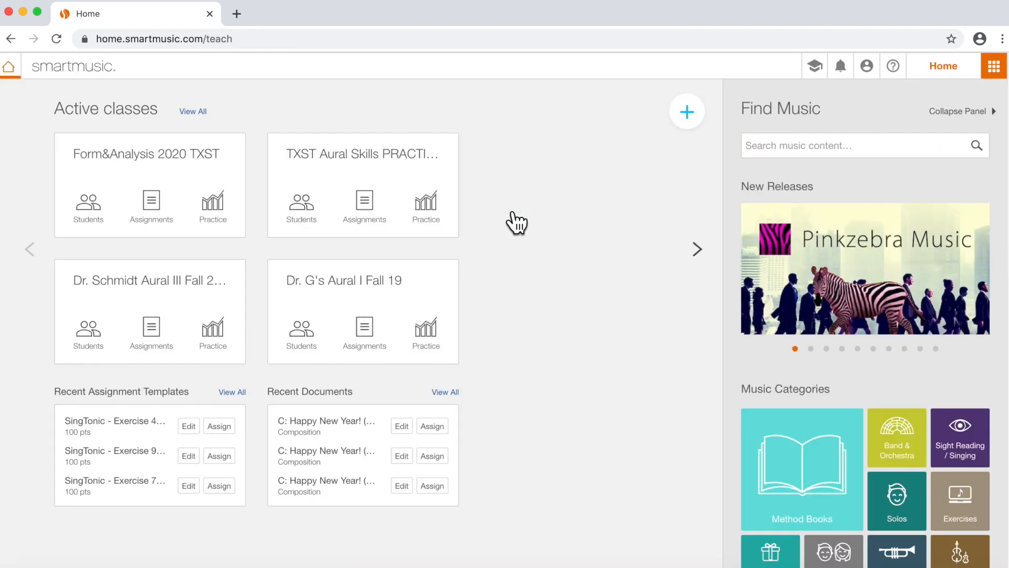